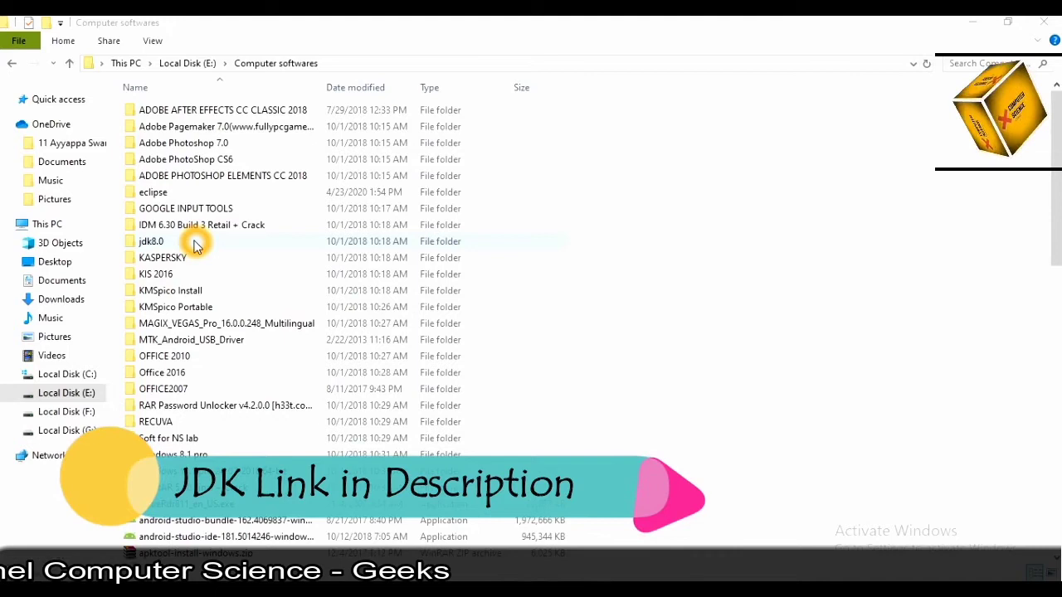
pyautogui.moveTo(166, 265)
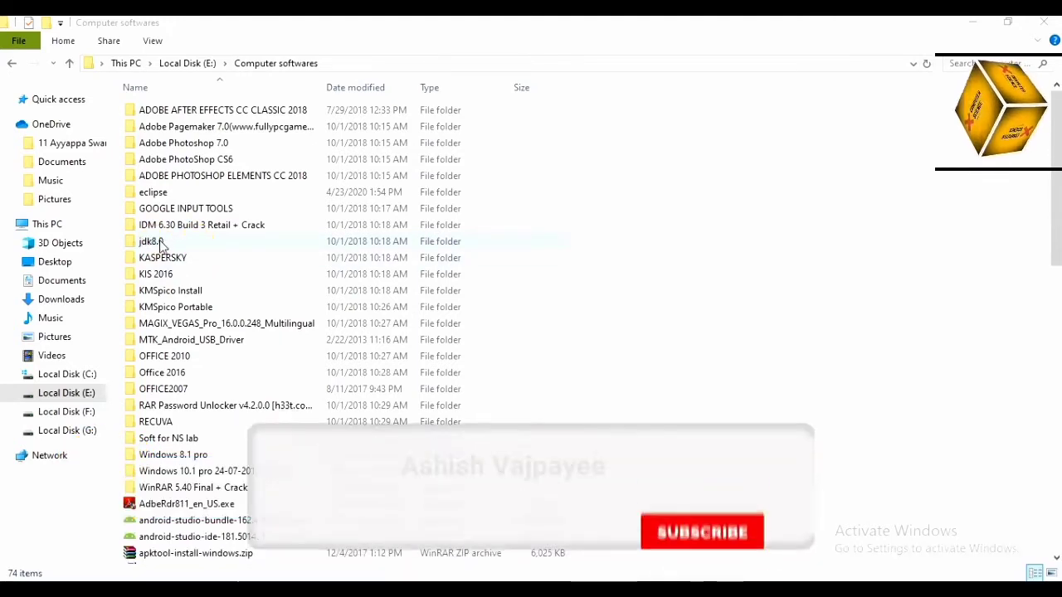
# Open the jdk8.0 folder and select the jdk-8u60-windows-i586.exe installer
pyautogui.doubleClick(151, 242)
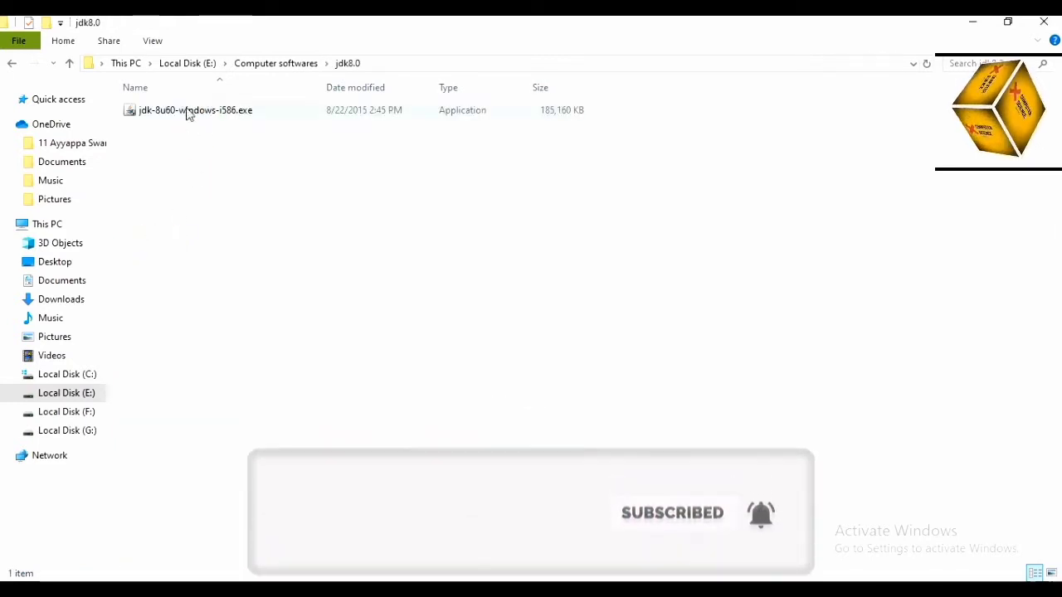
pyautogui.moveTo(195, 110)
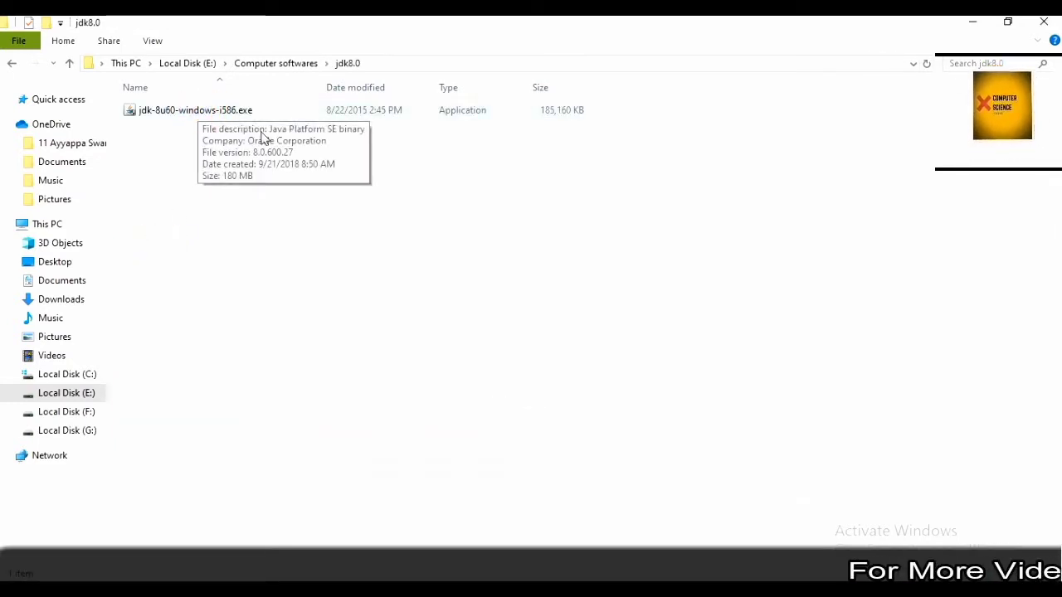
pyautogui.click(195, 110)
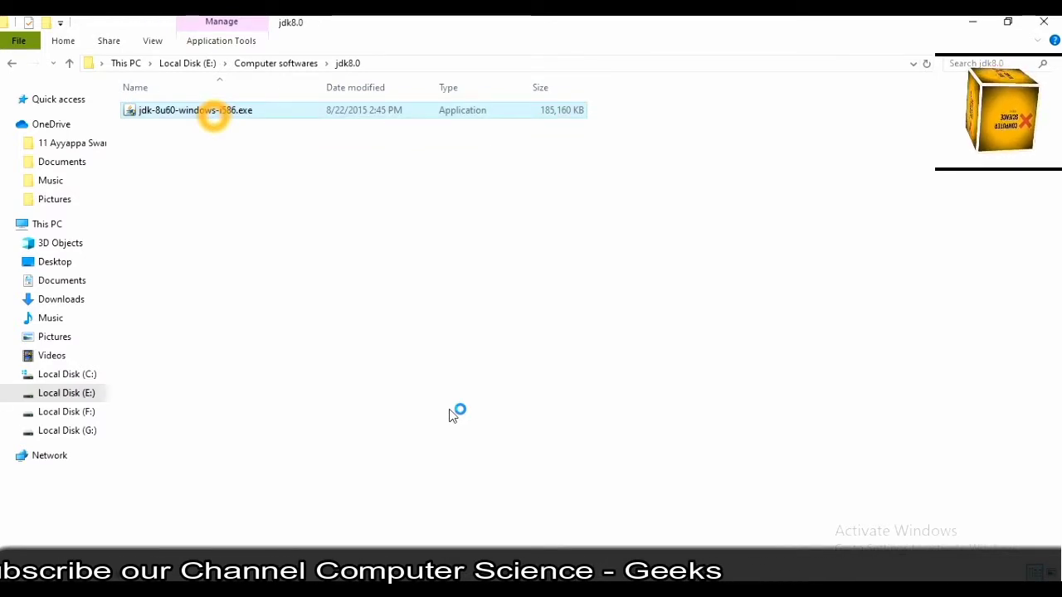
# Launch the JDK 8u60 installer and continue past its welcome page
pyautogui.doubleClick(195, 110)
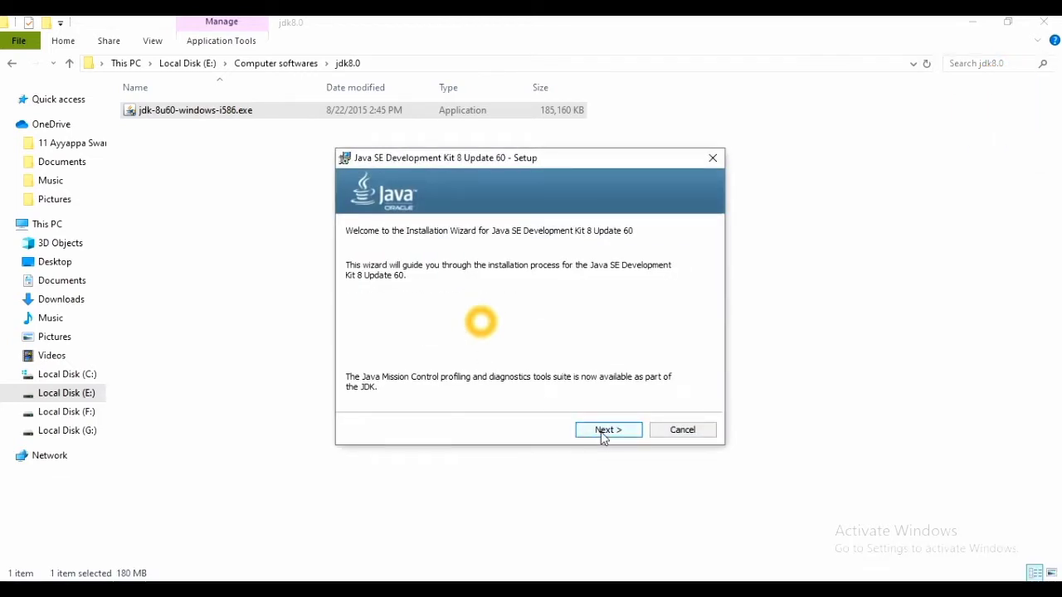
pyautogui.click(608, 429)
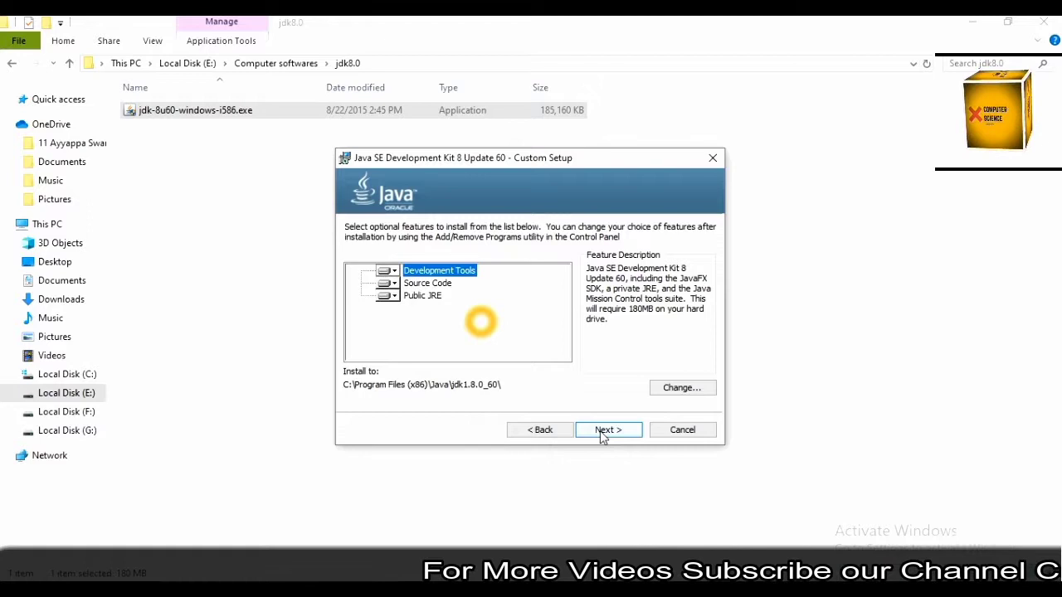
pyautogui.moveTo(429, 405)
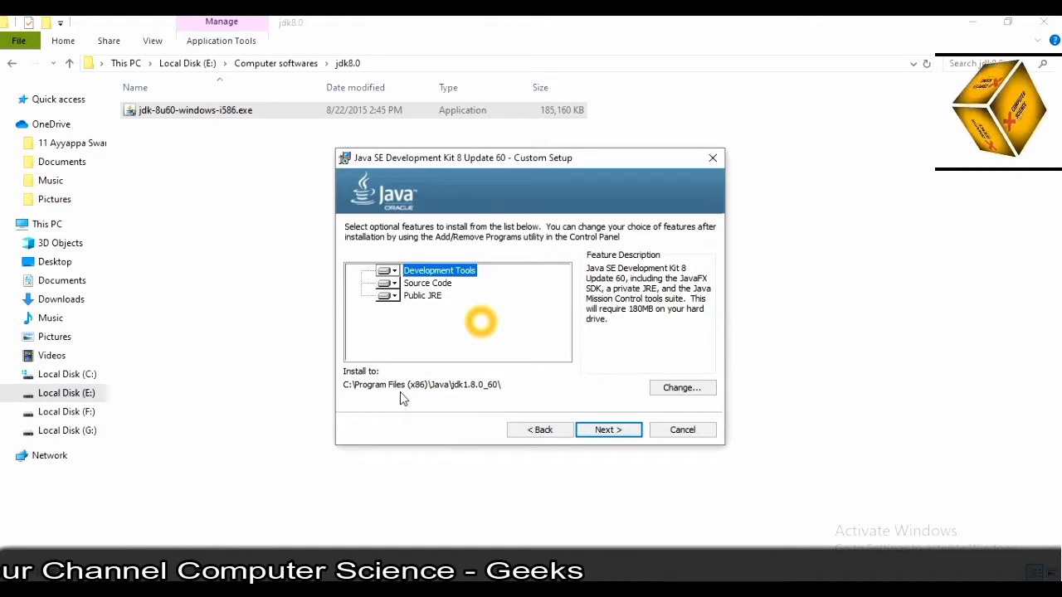
pyautogui.moveTo(512, 385)
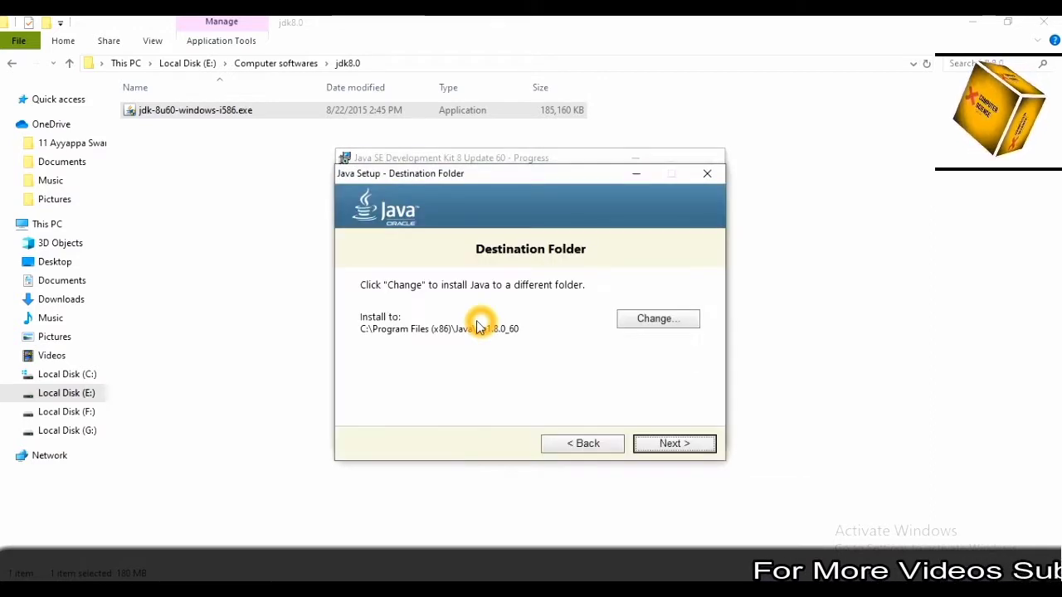
# Install JDK 8u60 with the default Java runtime folder, then close the finished installer
pyautogui.click(674, 443)
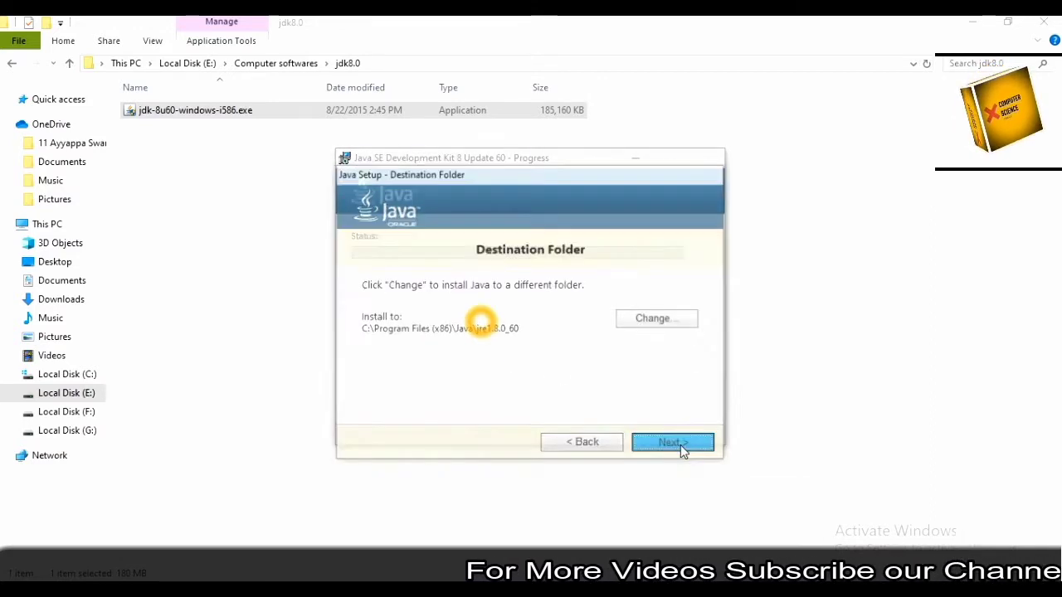
pyautogui.click(672, 442)
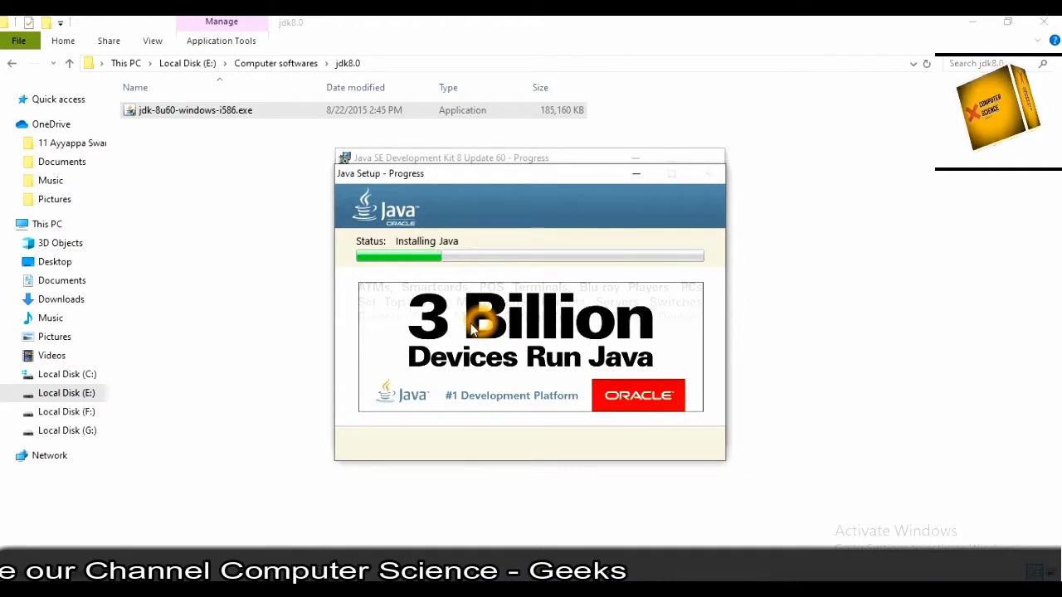
pyautogui.moveTo(518, 339)
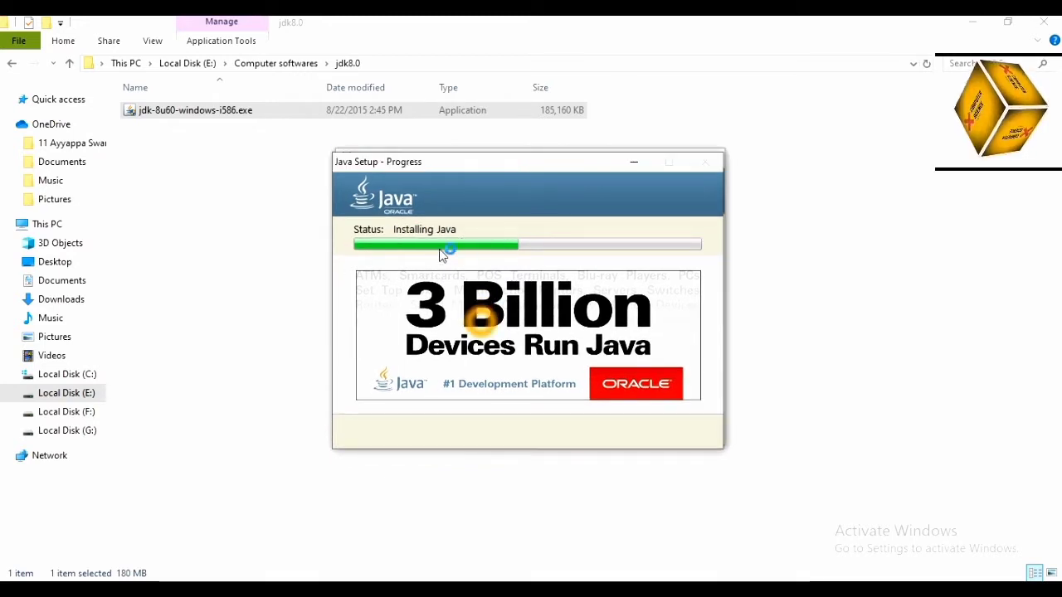
pyautogui.moveTo(493, 322)
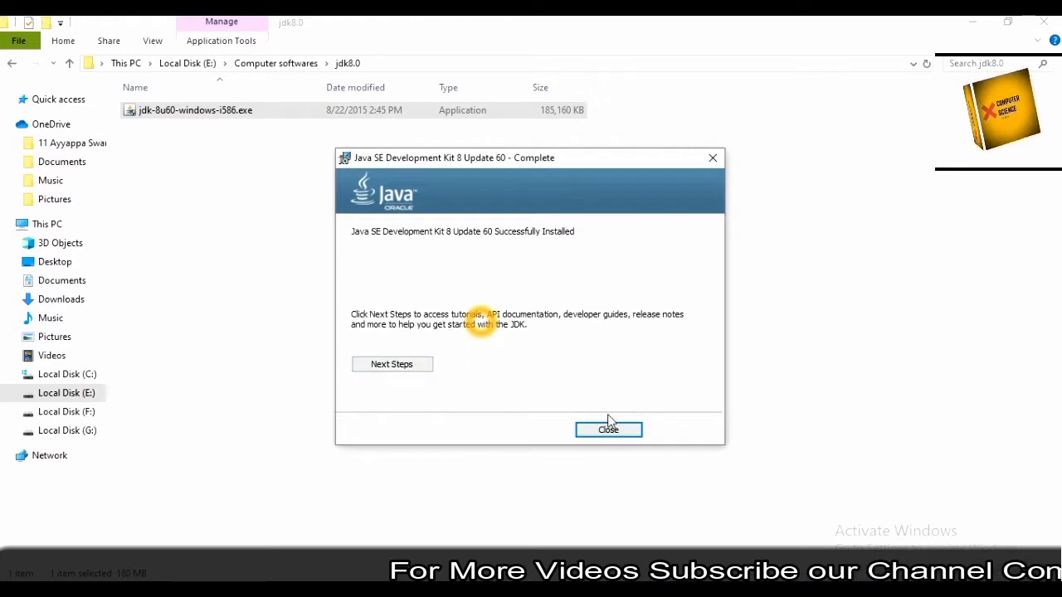
pyautogui.click(608, 429)
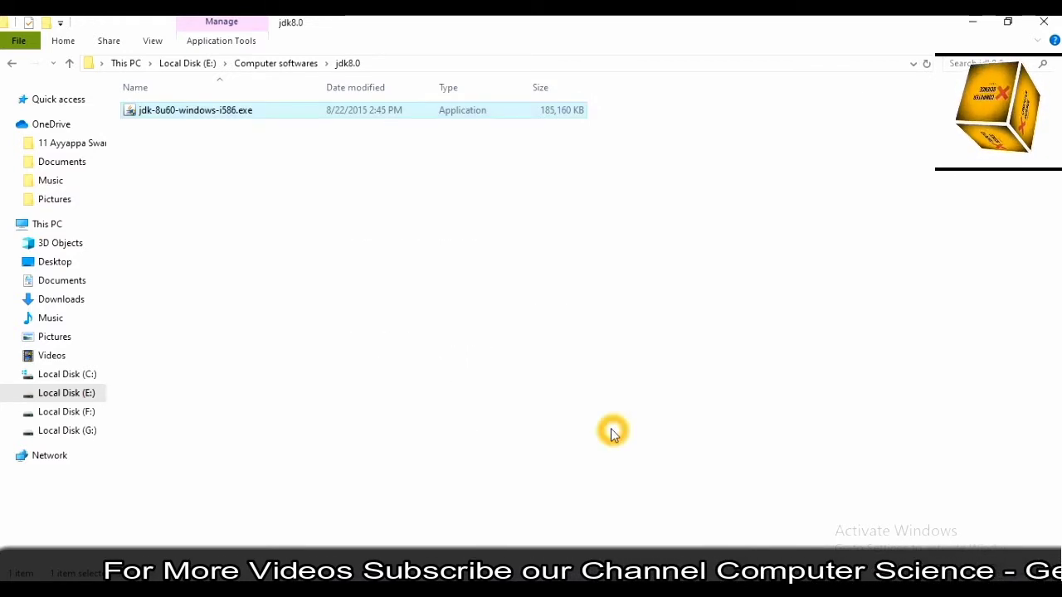
pyautogui.moveTo(191, 332)
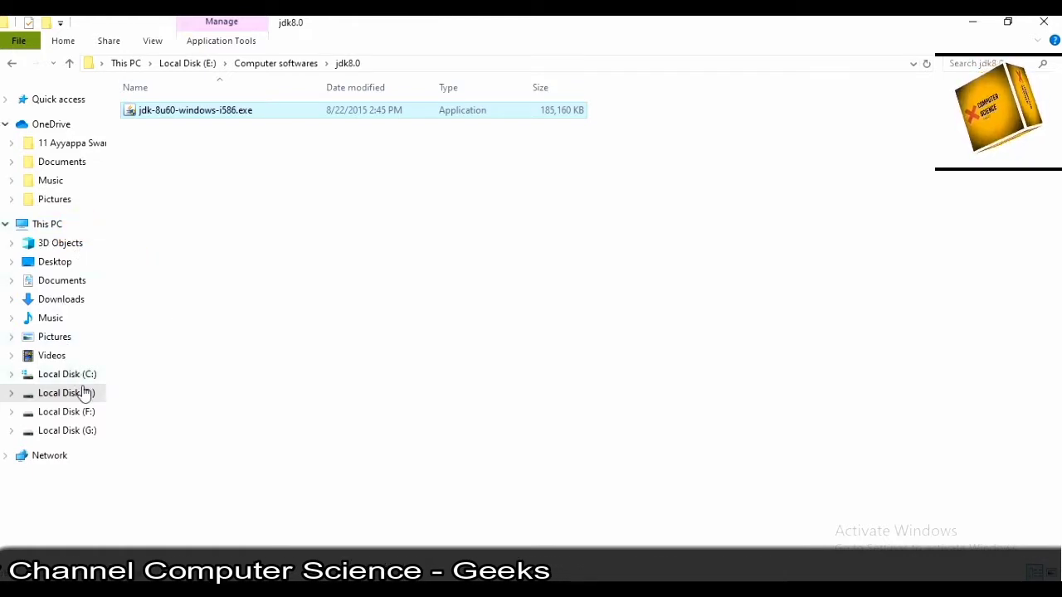
# Browse Local Disk (C:) through Program Files (x86) and Java into jdk1.8.0_60
pyautogui.click(67, 374)
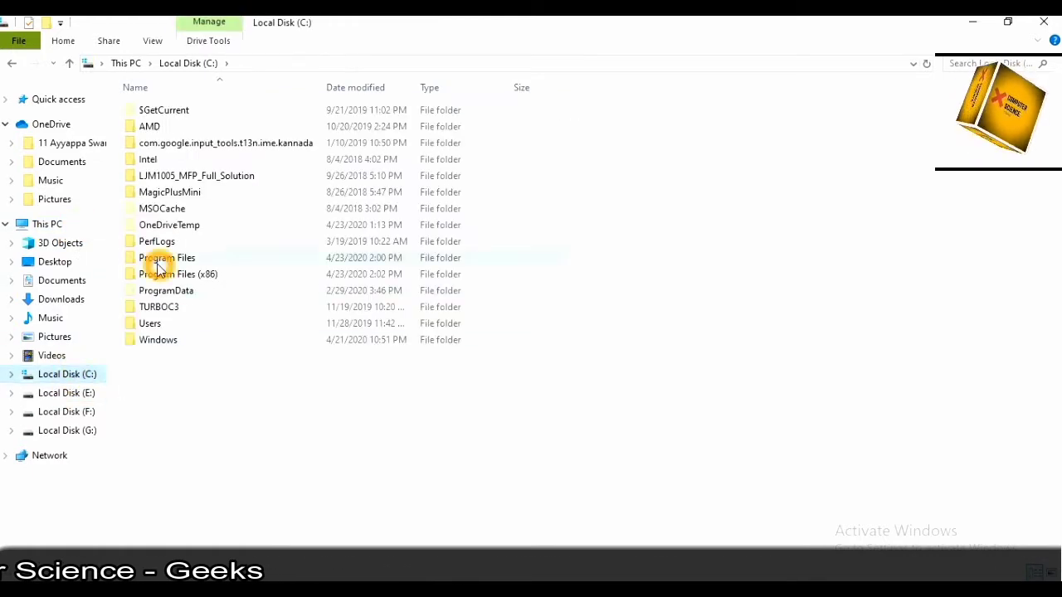
pyautogui.click(178, 274)
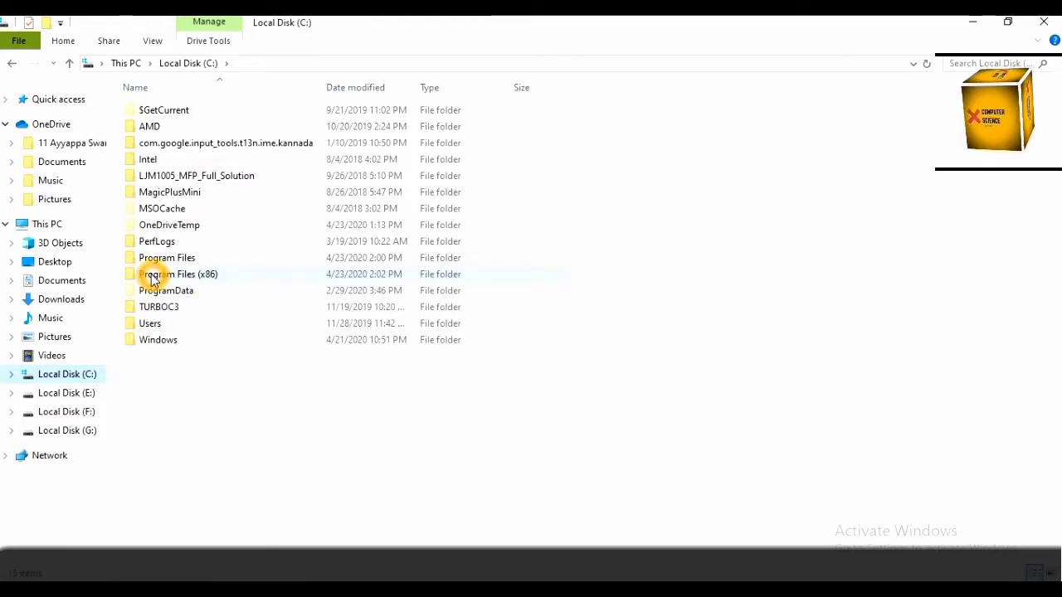
pyautogui.doubleClick(179, 274)
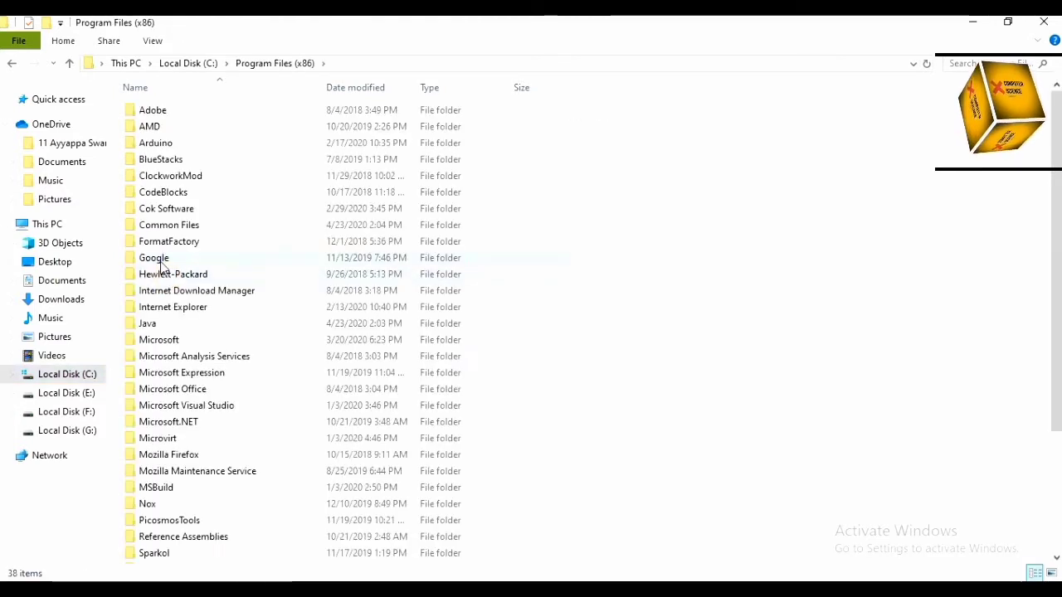
pyautogui.moveTo(148, 322)
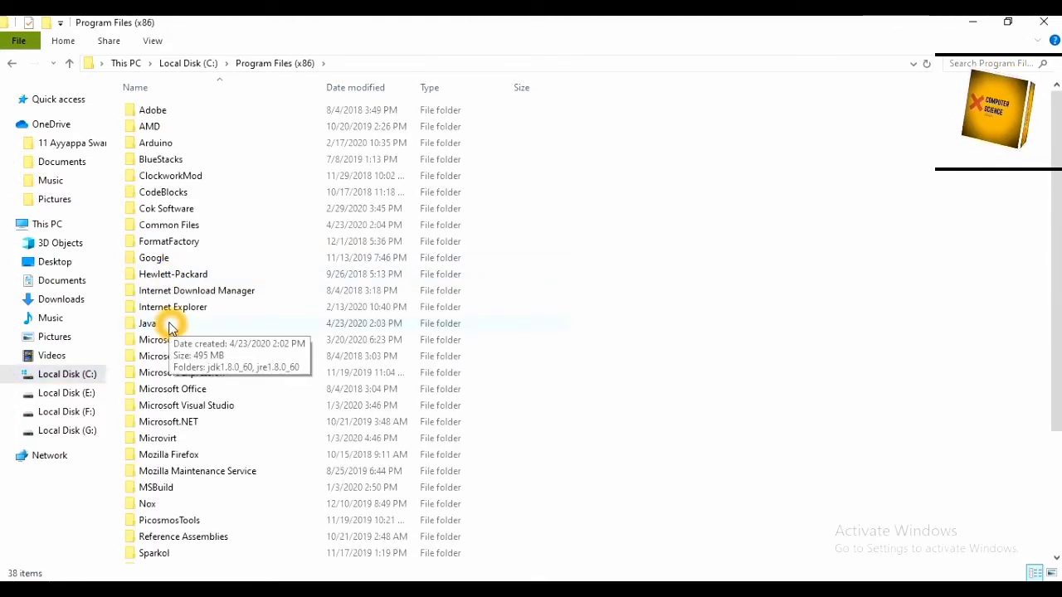
pyautogui.doubleClick(147, 323)
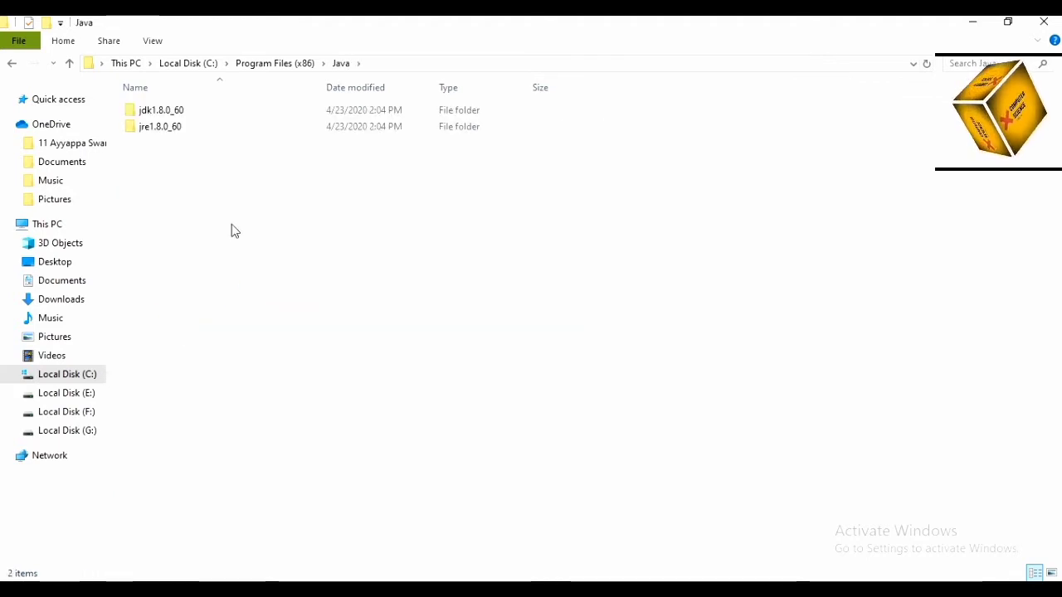
pyautogui.moveTo(216, 114)
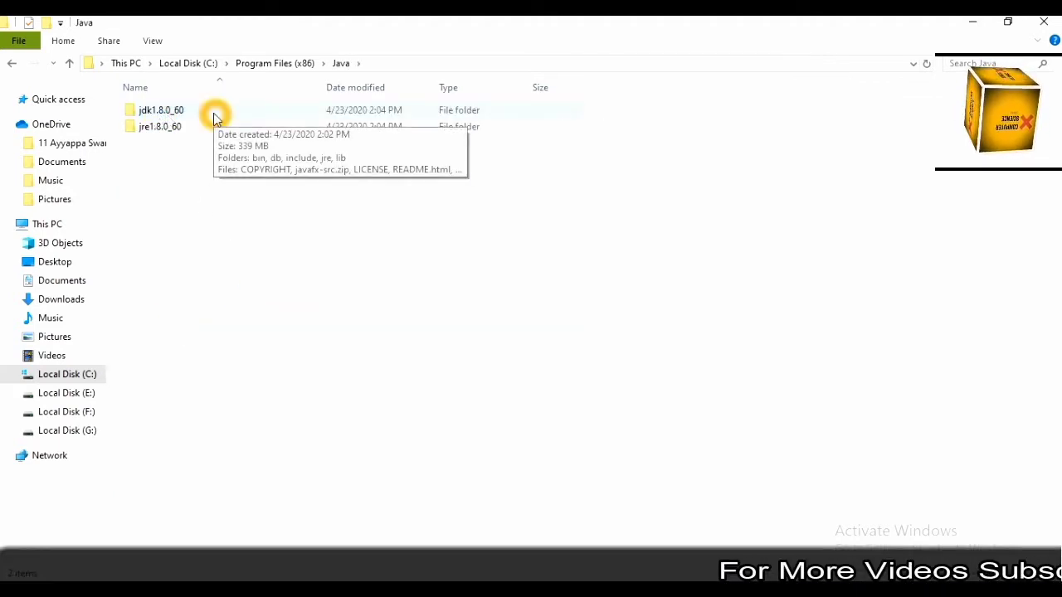
pyautogui.doubleClick(160, 110)
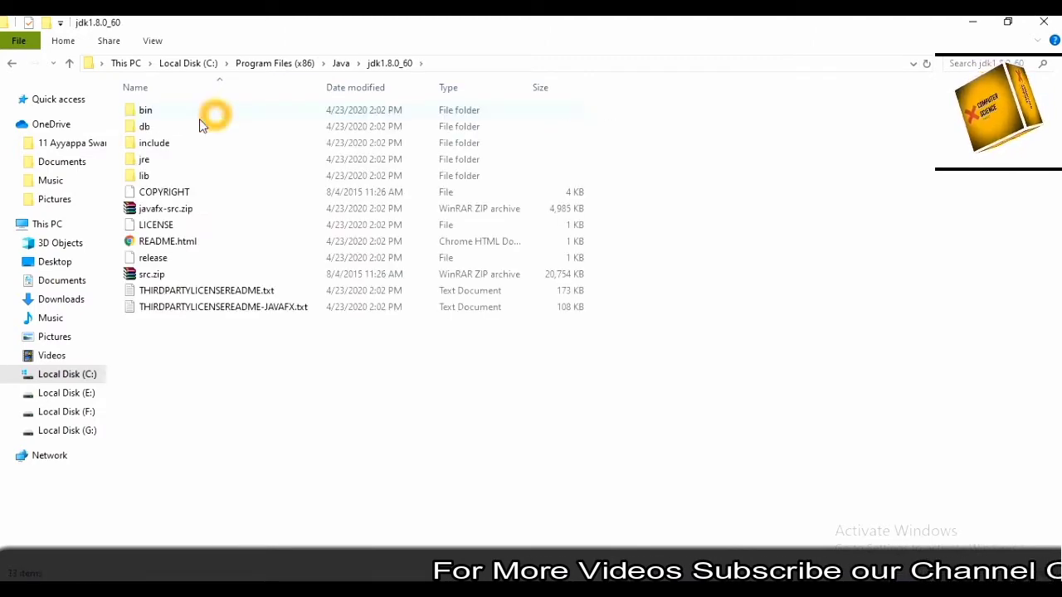
pyautogui.moveTo(180, 109)
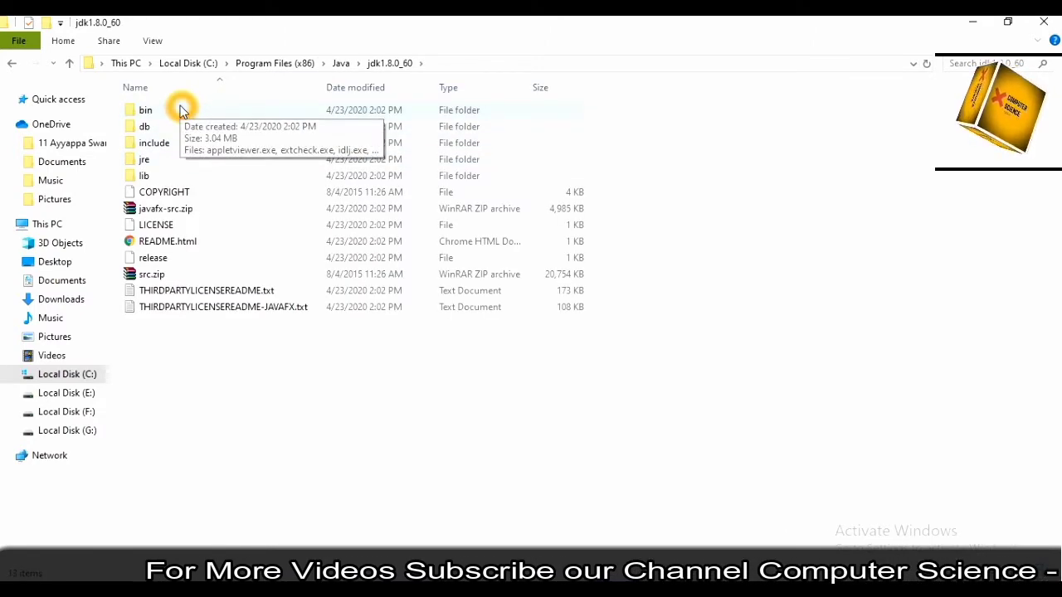
# Copy the path C:\Program Files (x86)\Java\jdk1.8.0_60\bin, then go to This PC
pyautogui.doubleClick(145, 110)
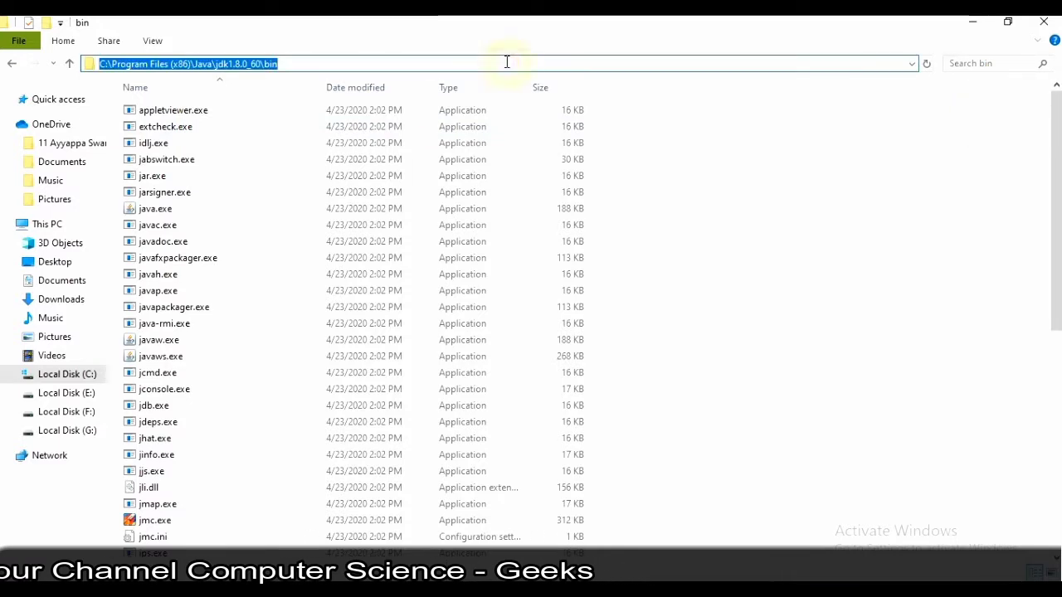
pyautogui.moveTo(397, 67)
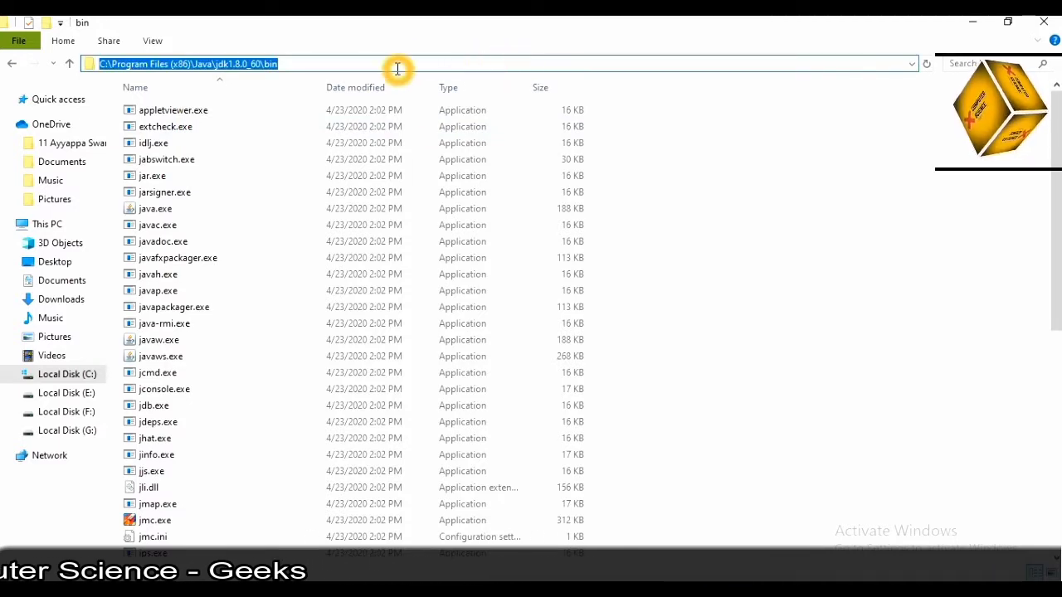
pyautogui.rightClick(398, 69)
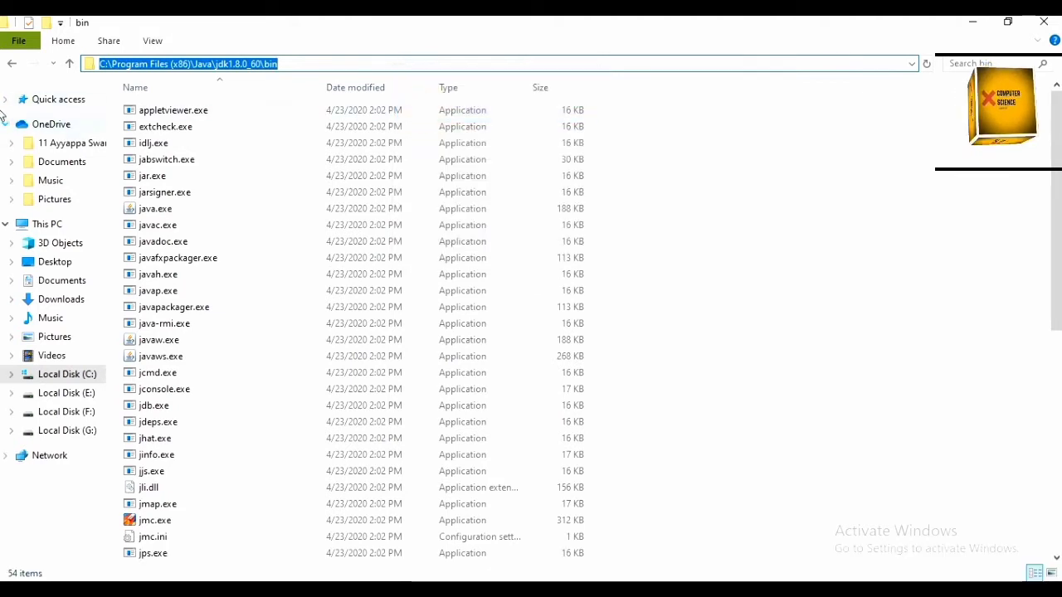
pyautogui.moveTo(49, 241)
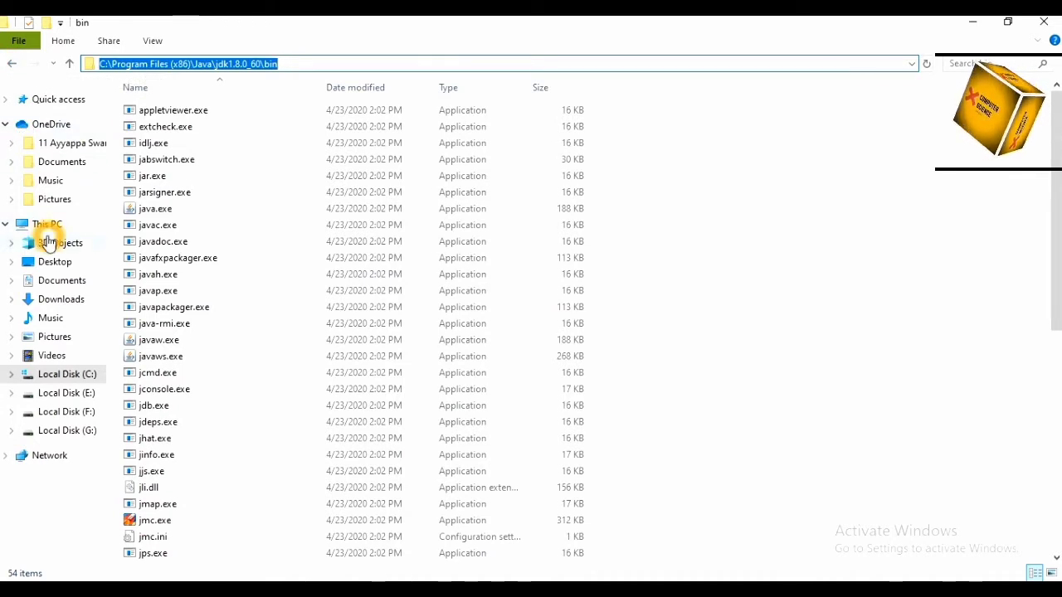
pyautogui.click(47, 224)
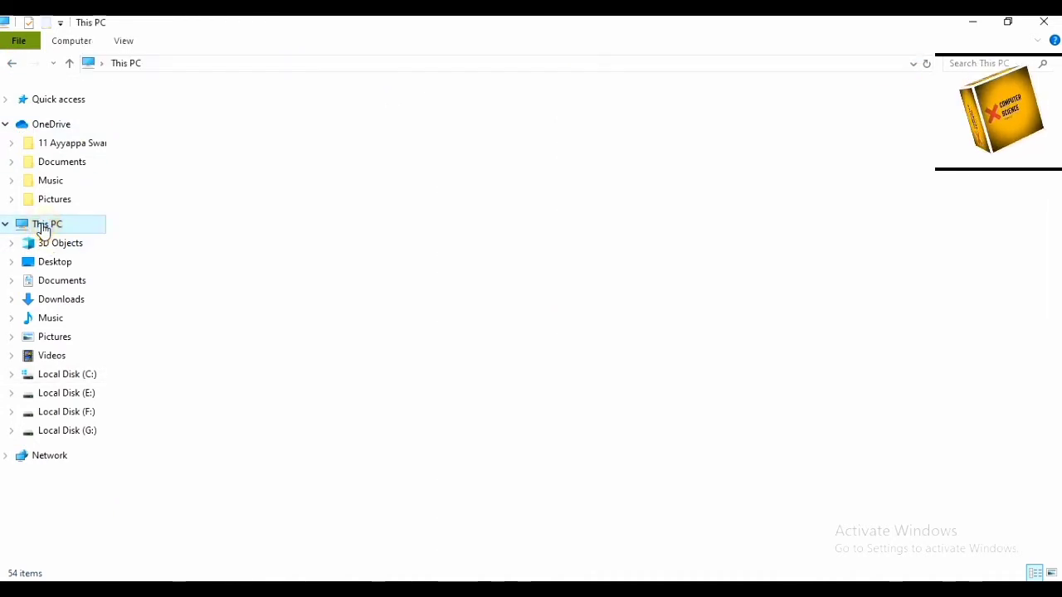
# Open This PC's properties, then Advanced system settings, then Environment Variables
pyautogui.rightClick(47, 223)
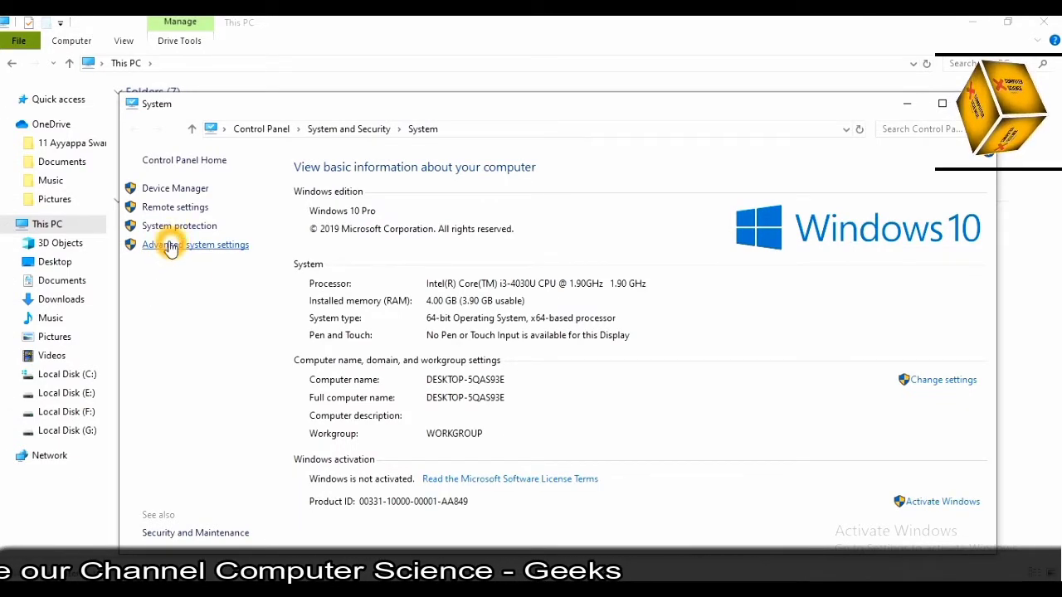
pyautogui.click(196, 244)
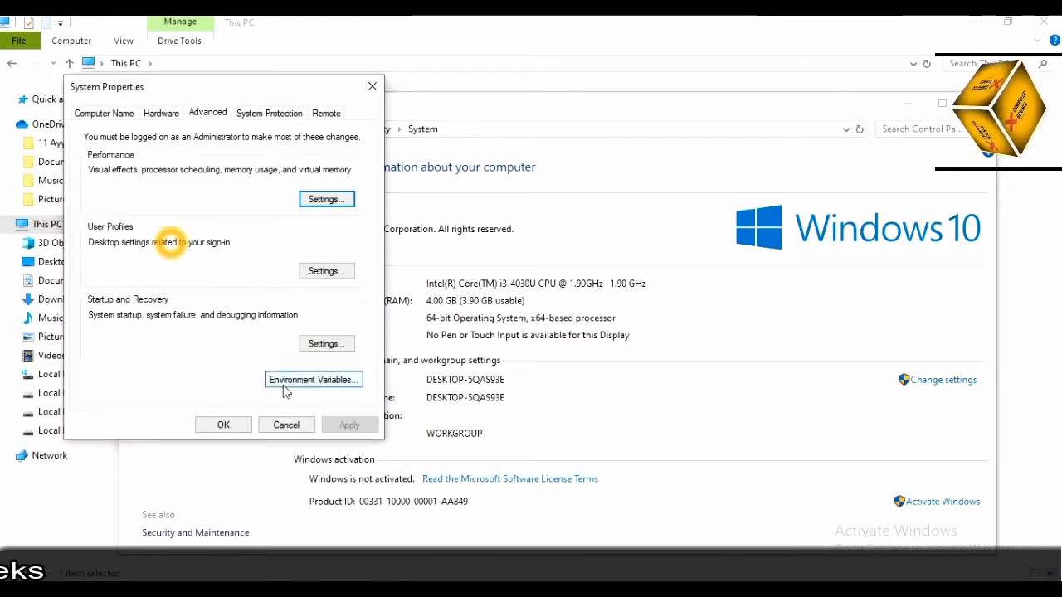
pyautogui.click(313, 380)
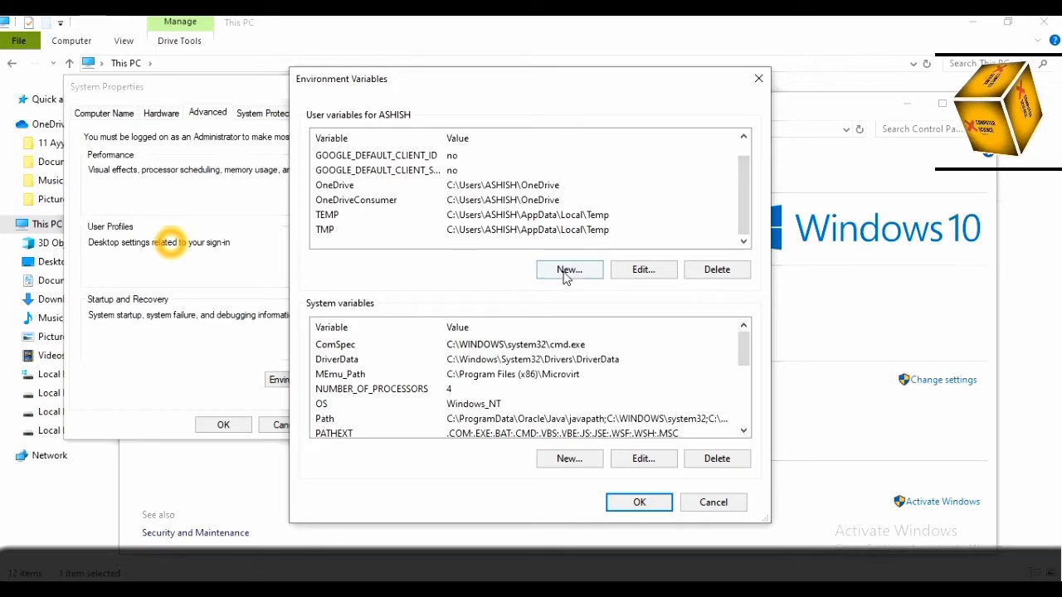
# Add user variable 'path' = C:\Program Files (x86)\Java\jdk1.8.0_60\bin; and confirm both dialogs
pyautogui.click(569, 269)
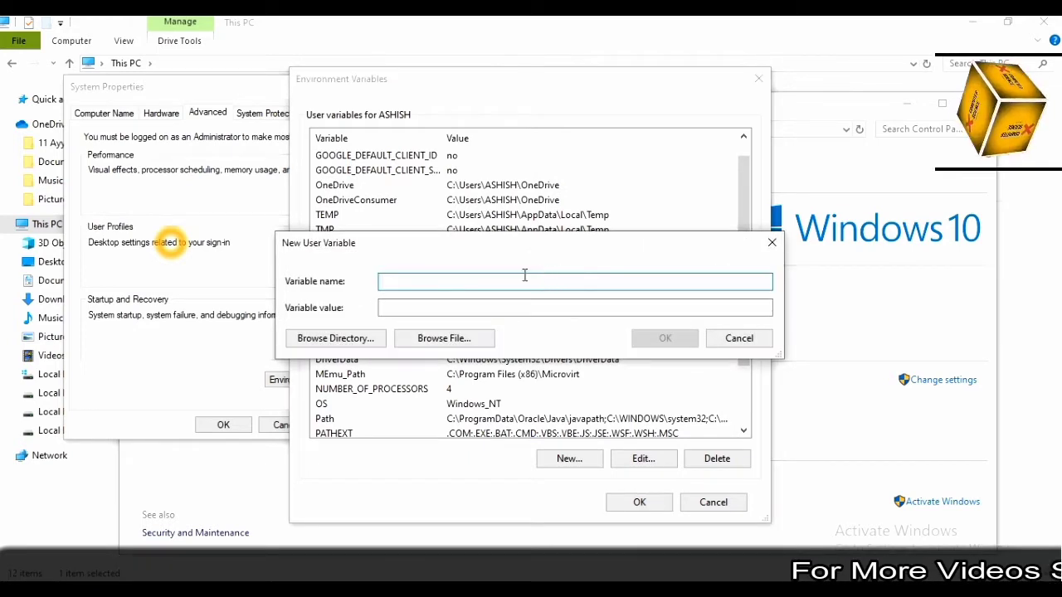
pyautogui.moveTo(477, 281)
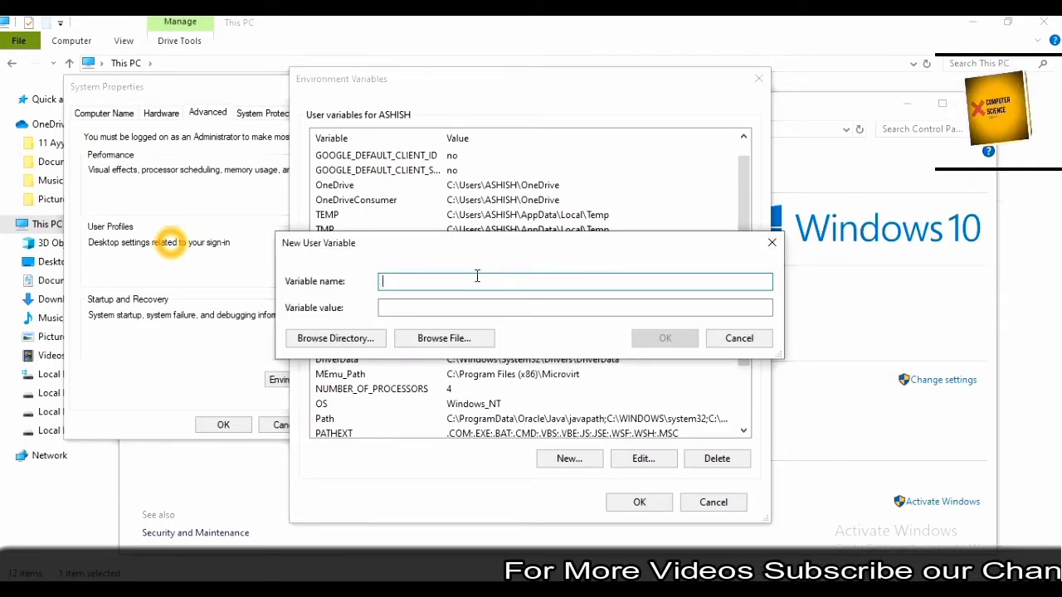
pyautogui.write('path')
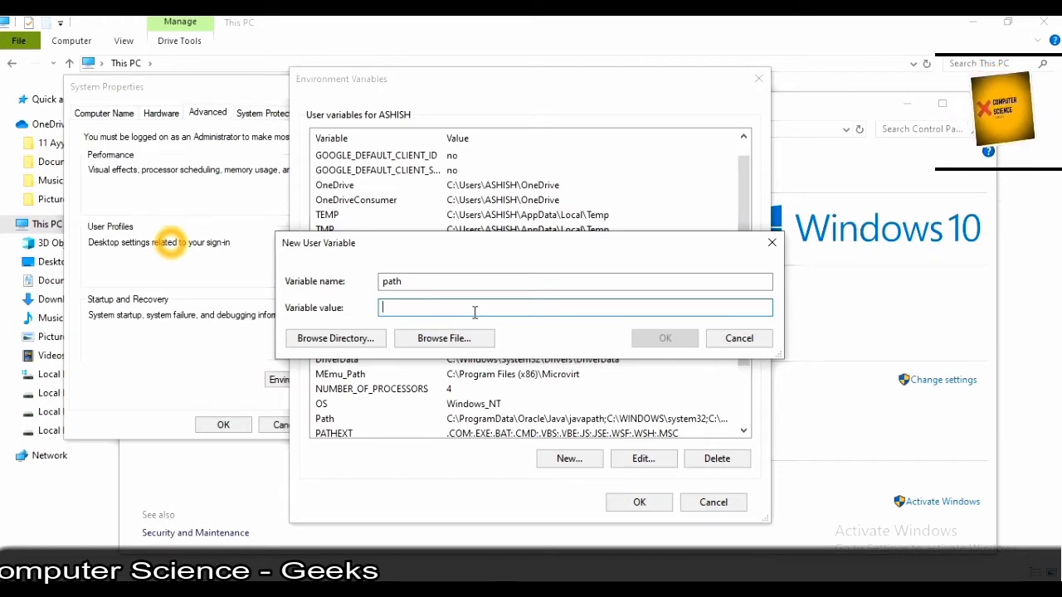
pyautogui.write('C:\\Program Files (x86)\\Java\\jdk1.8.0_60\\bin')
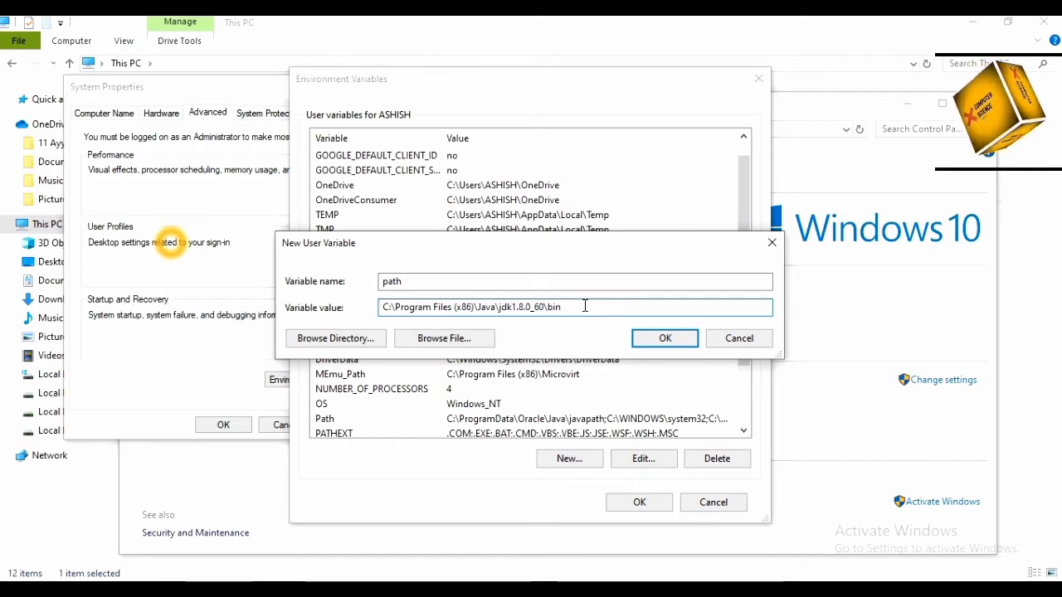
pyautogui.write(';')
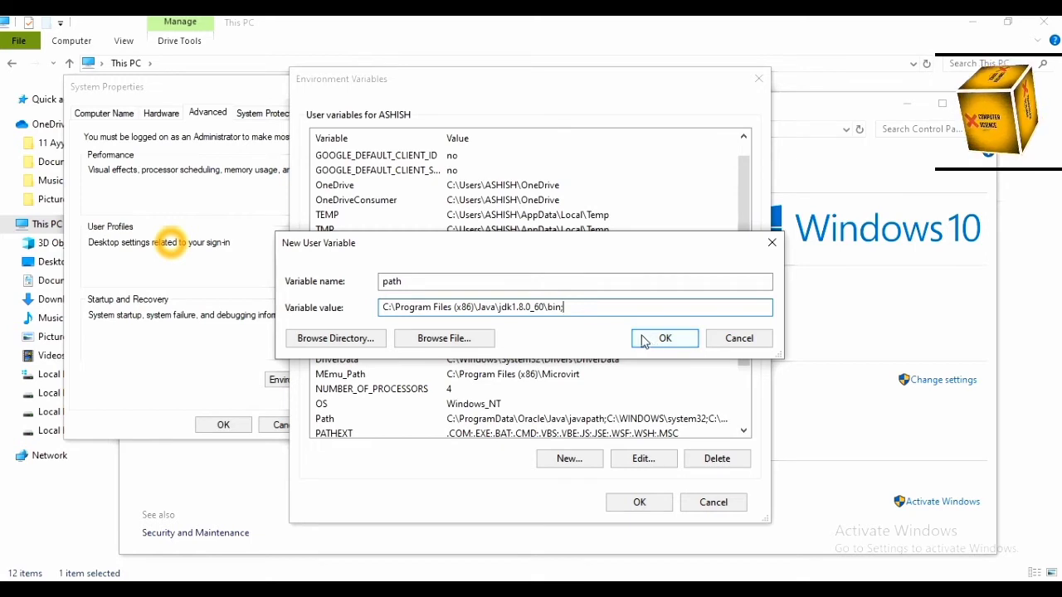
pyautogui.click(665, 337)
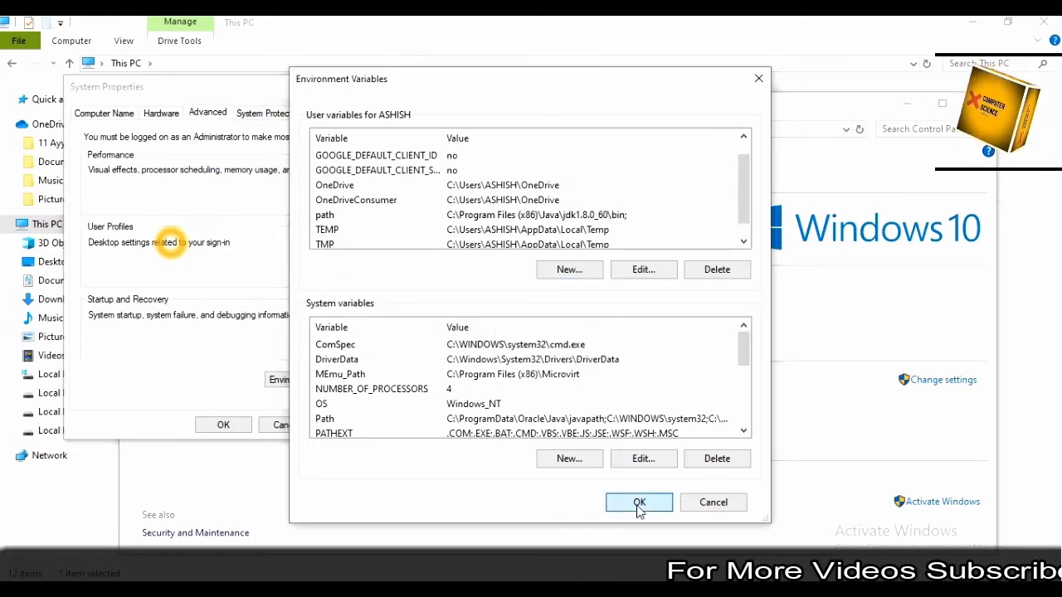
pyautogui.click(639, 502)
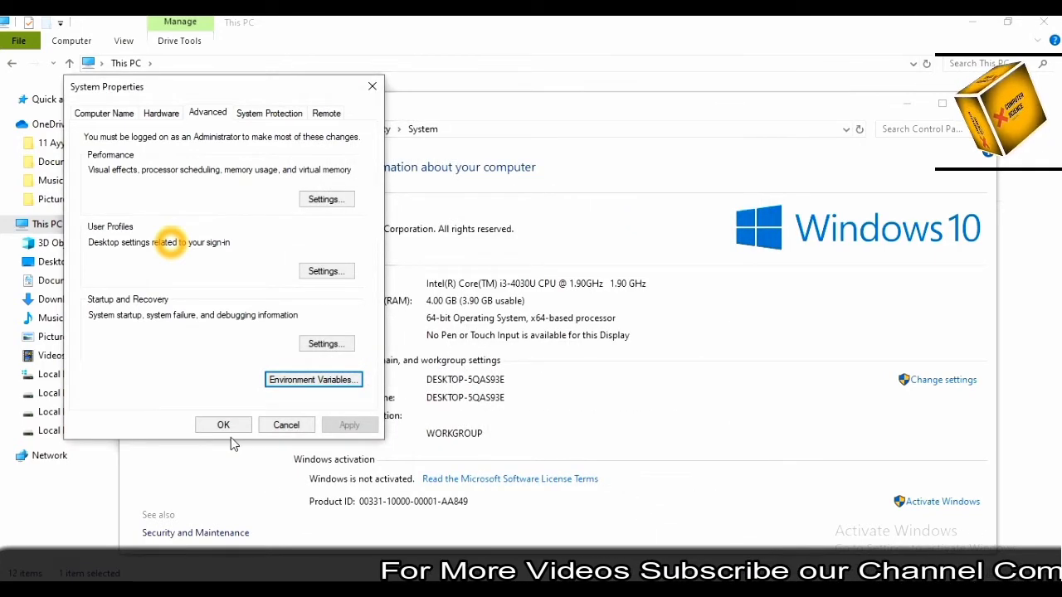
# Accept System Properties with OK and close the This PC window
pyautogui.click(223, 424)
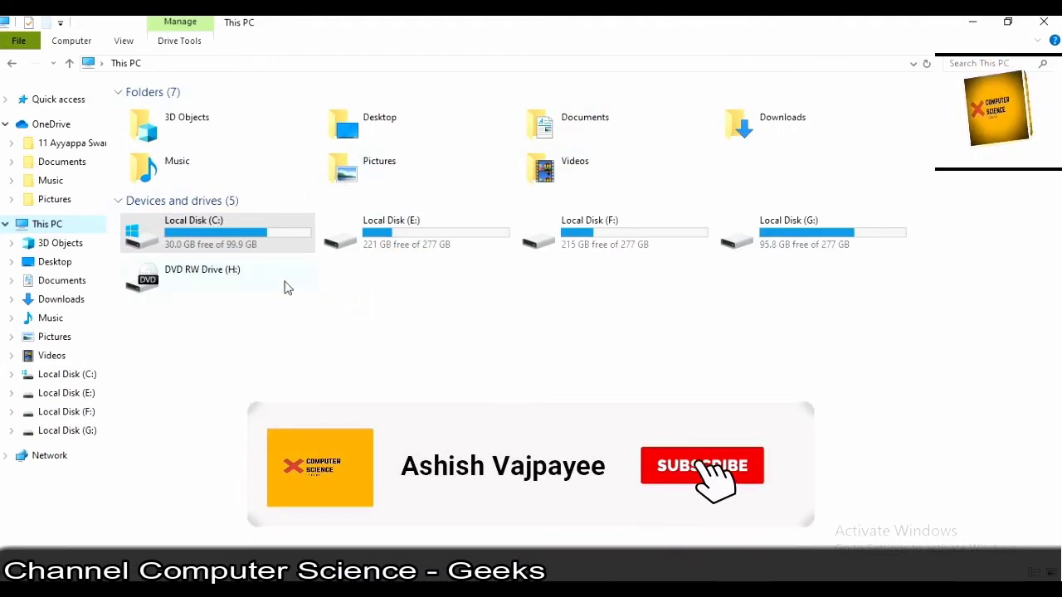
pyautogui.click(702, 465)
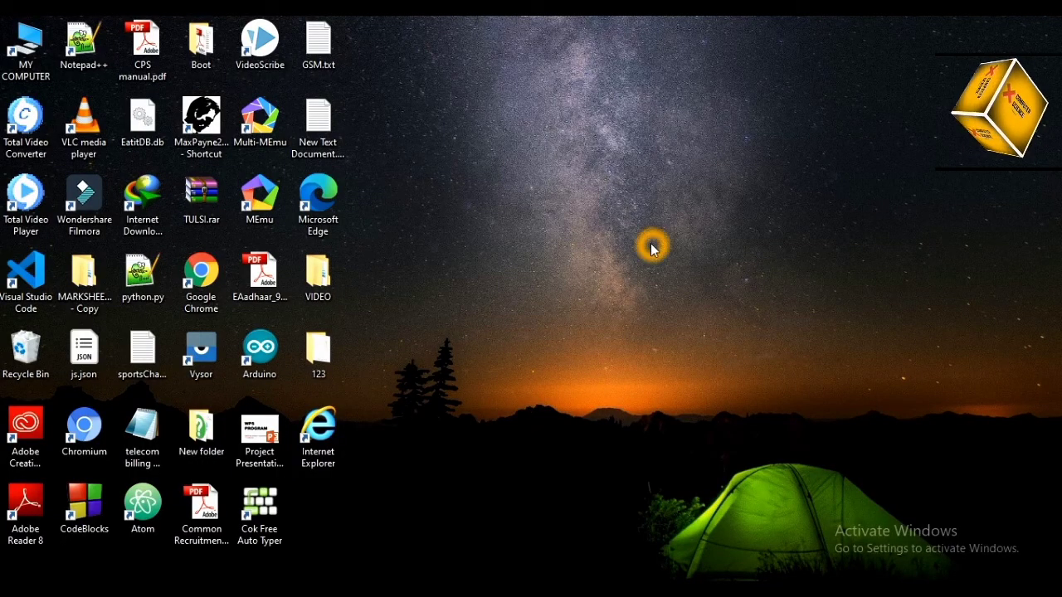
pyautogui.moveTo(583, 232)
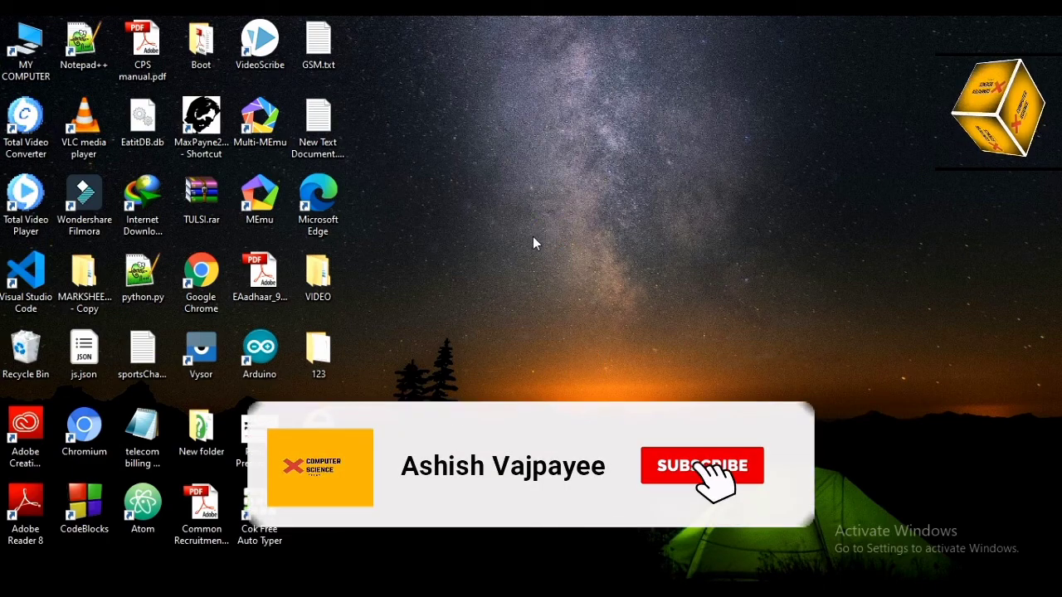
pyautogui.click(702, 466)
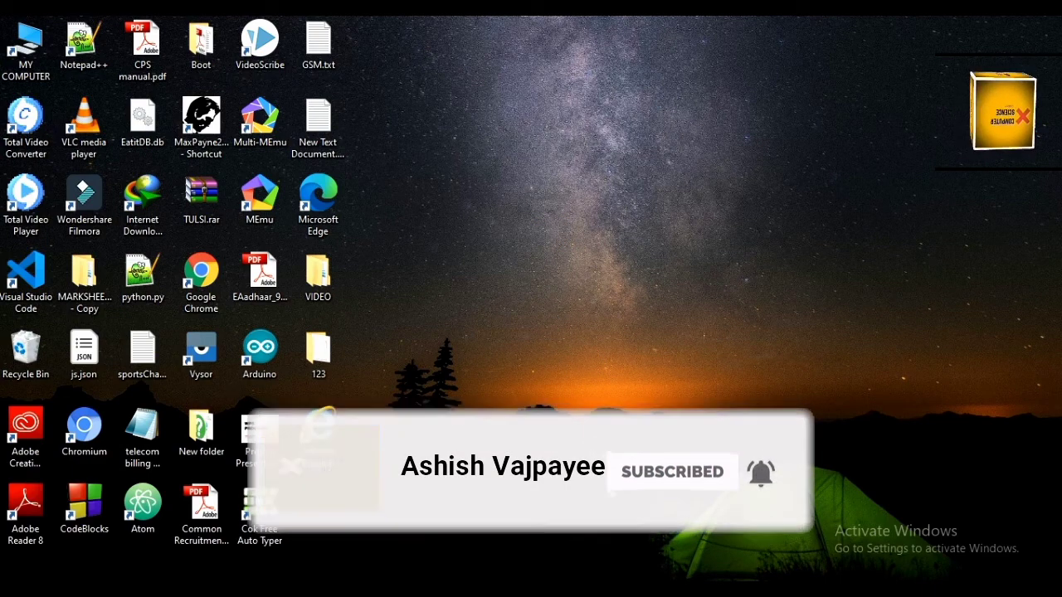